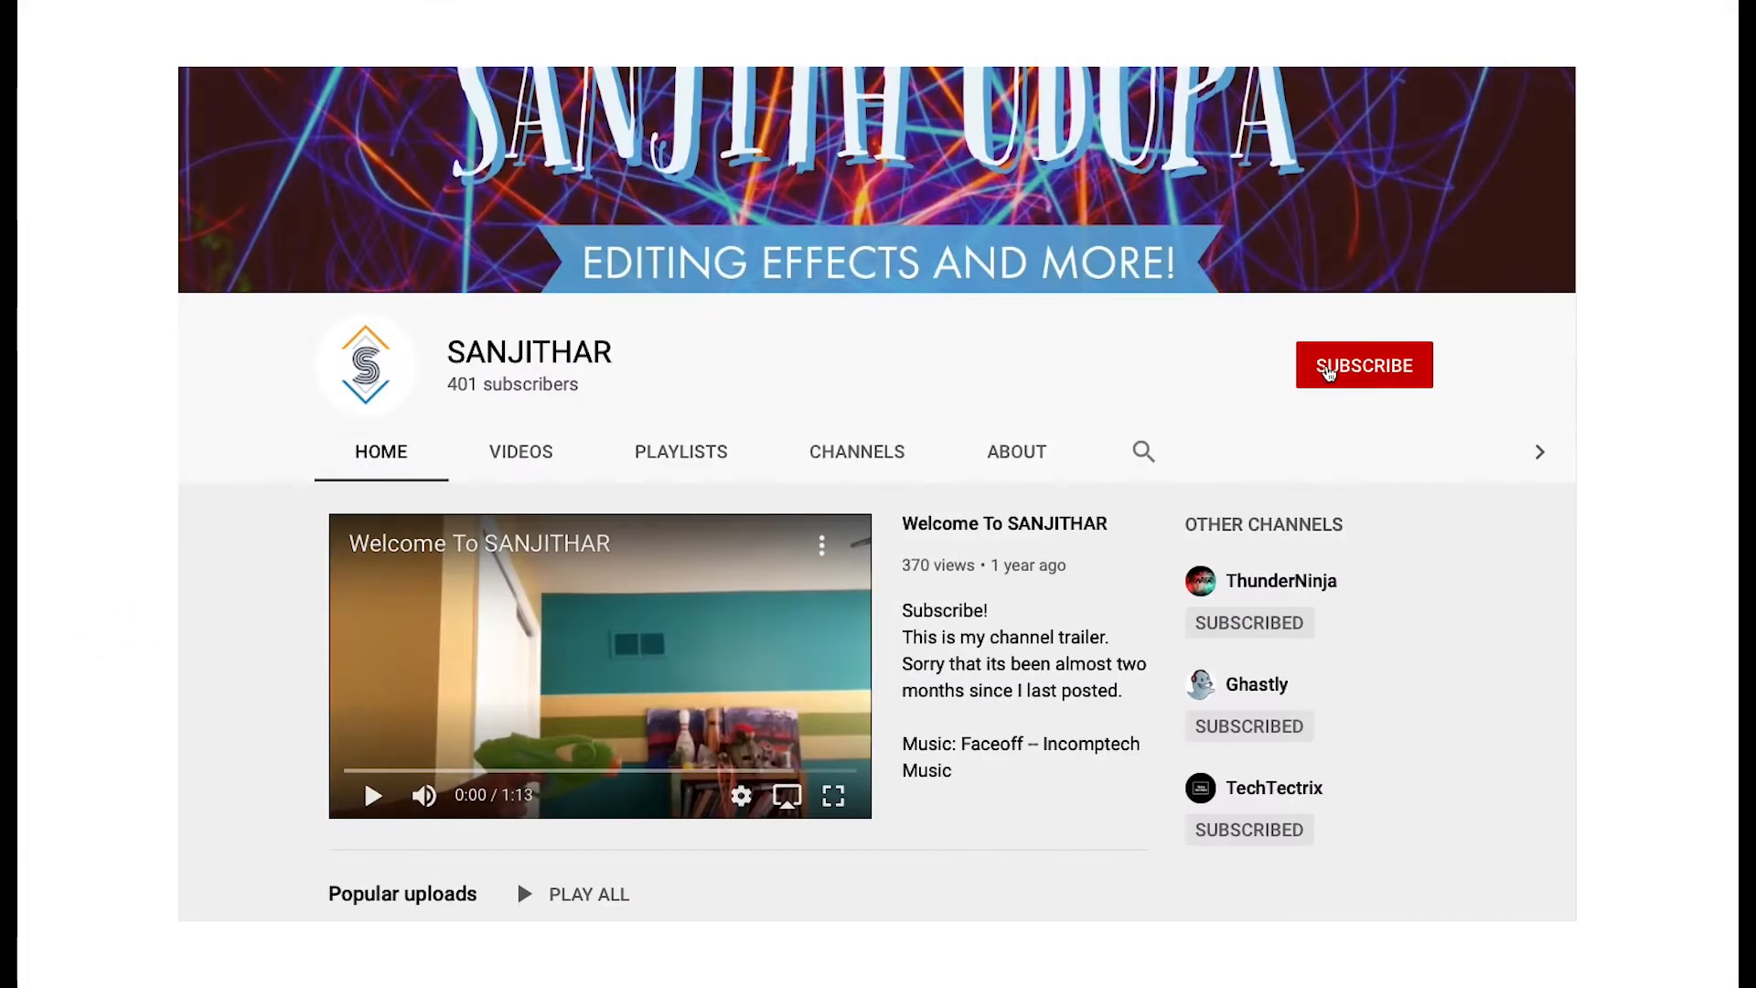
Subscribe to the SANJITHAR channel and turn on bell notifications.
{"action": "left_click", "coordinate": [1363, 364]}
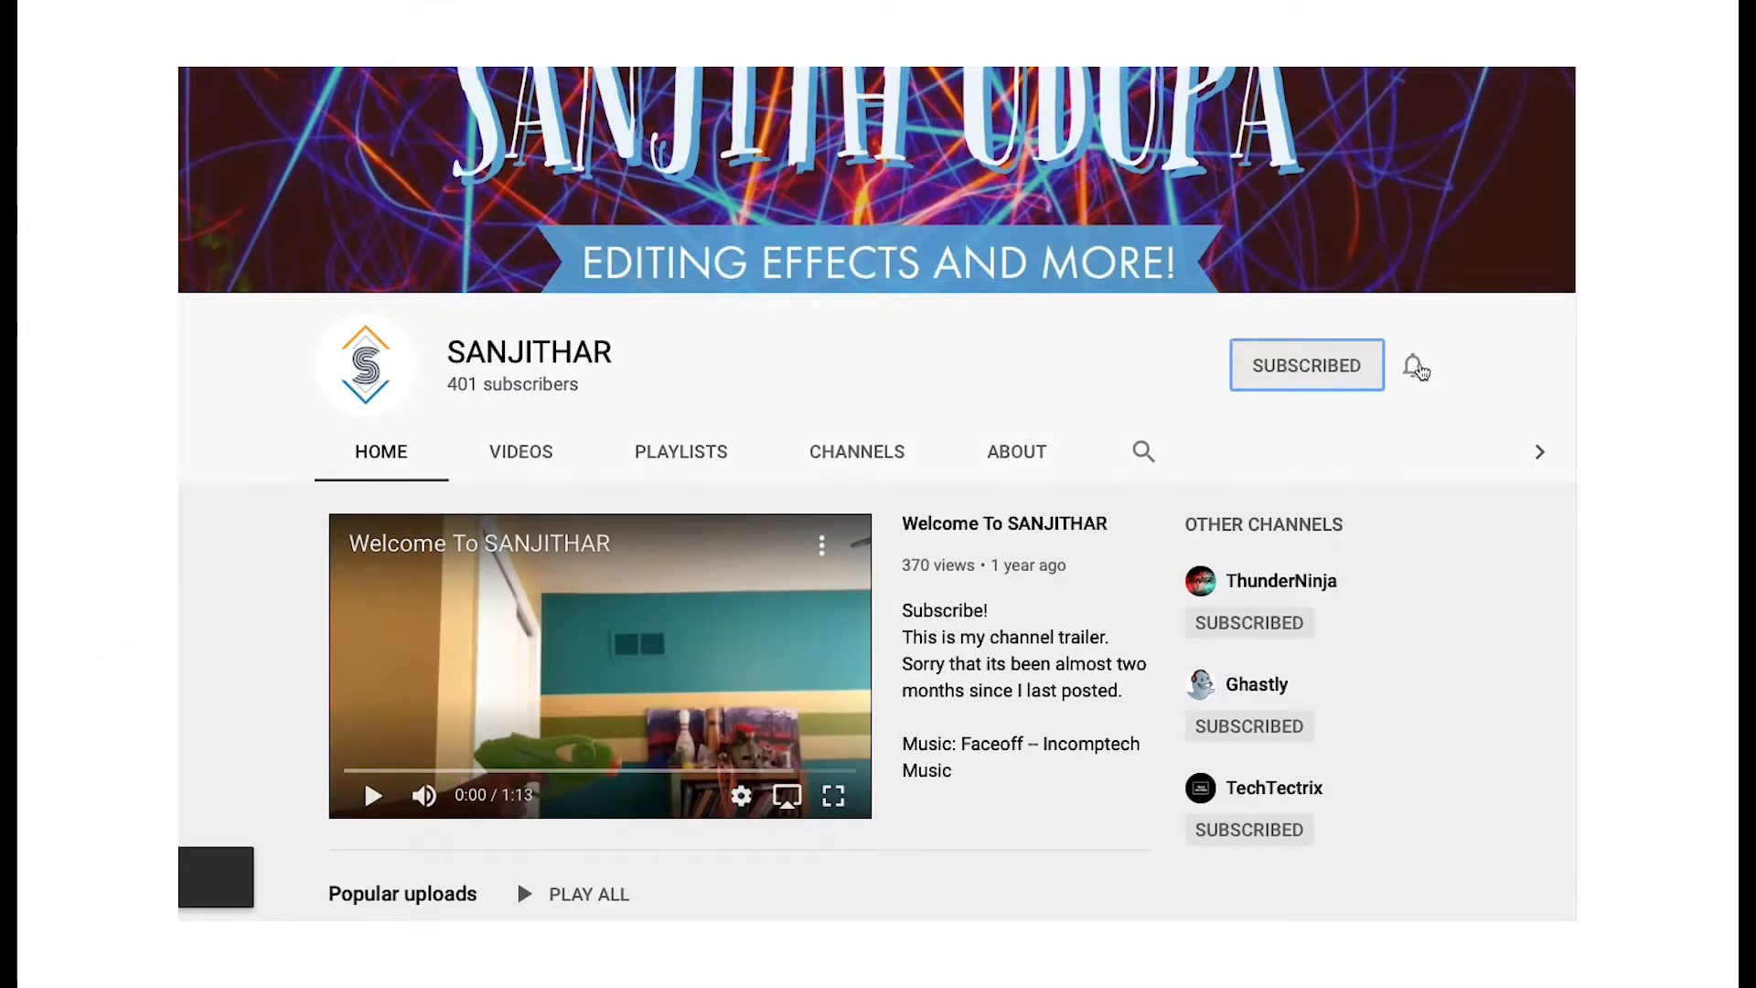
{"action": "left_click", "coordinate": [1414, 366]}
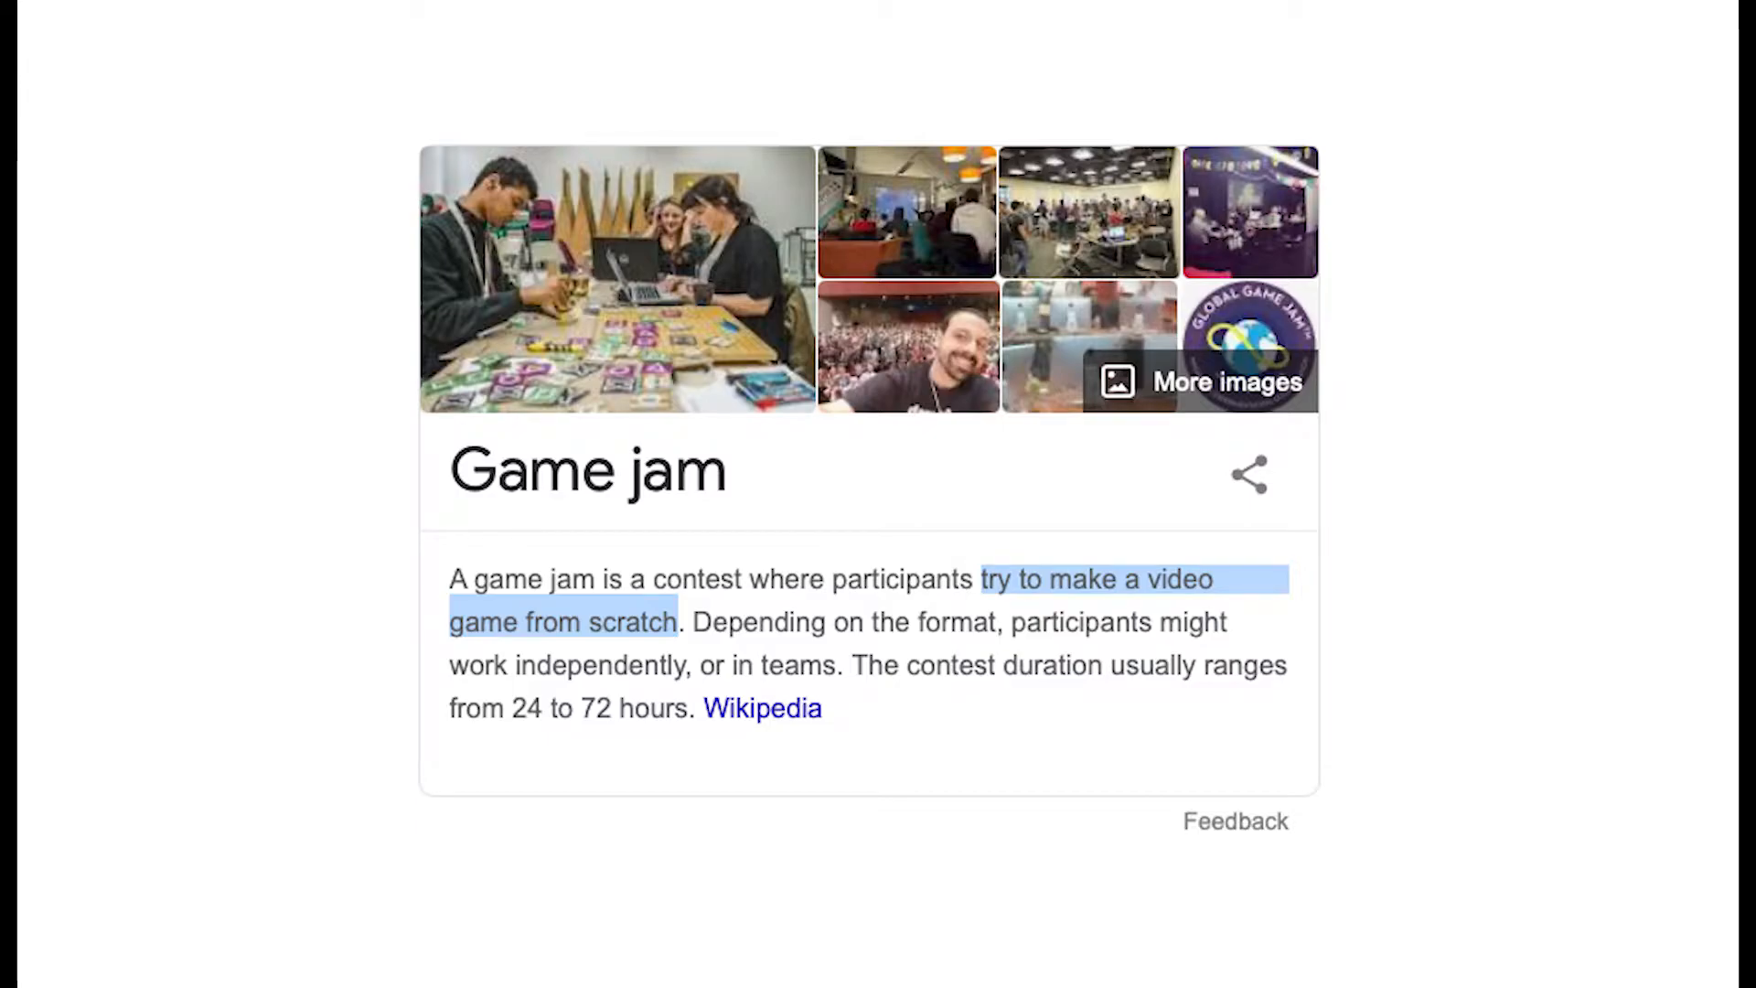
Switch to the browser window showing the 'game jam' search definition.
{"action": "key", "text": "alt+tab"}
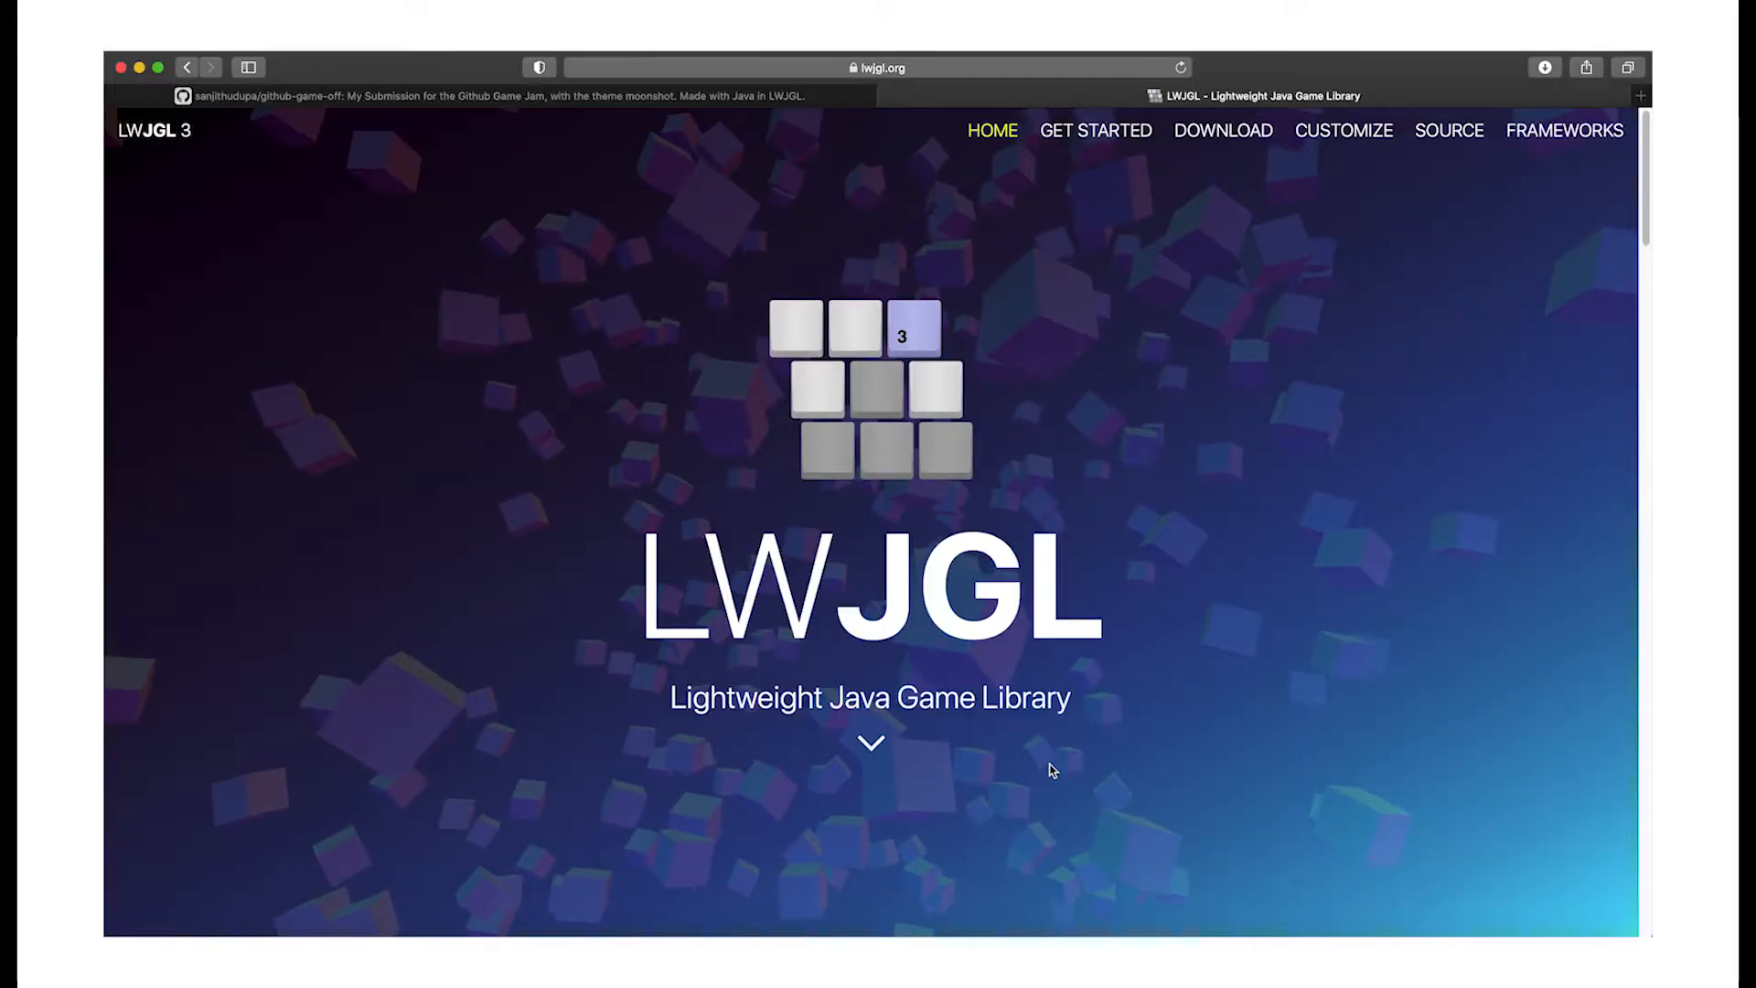
Go to the LWJGL Download page and choose the LWJGL 3 release.
{"action": "left_click", "coordinate": [1223, 130]}
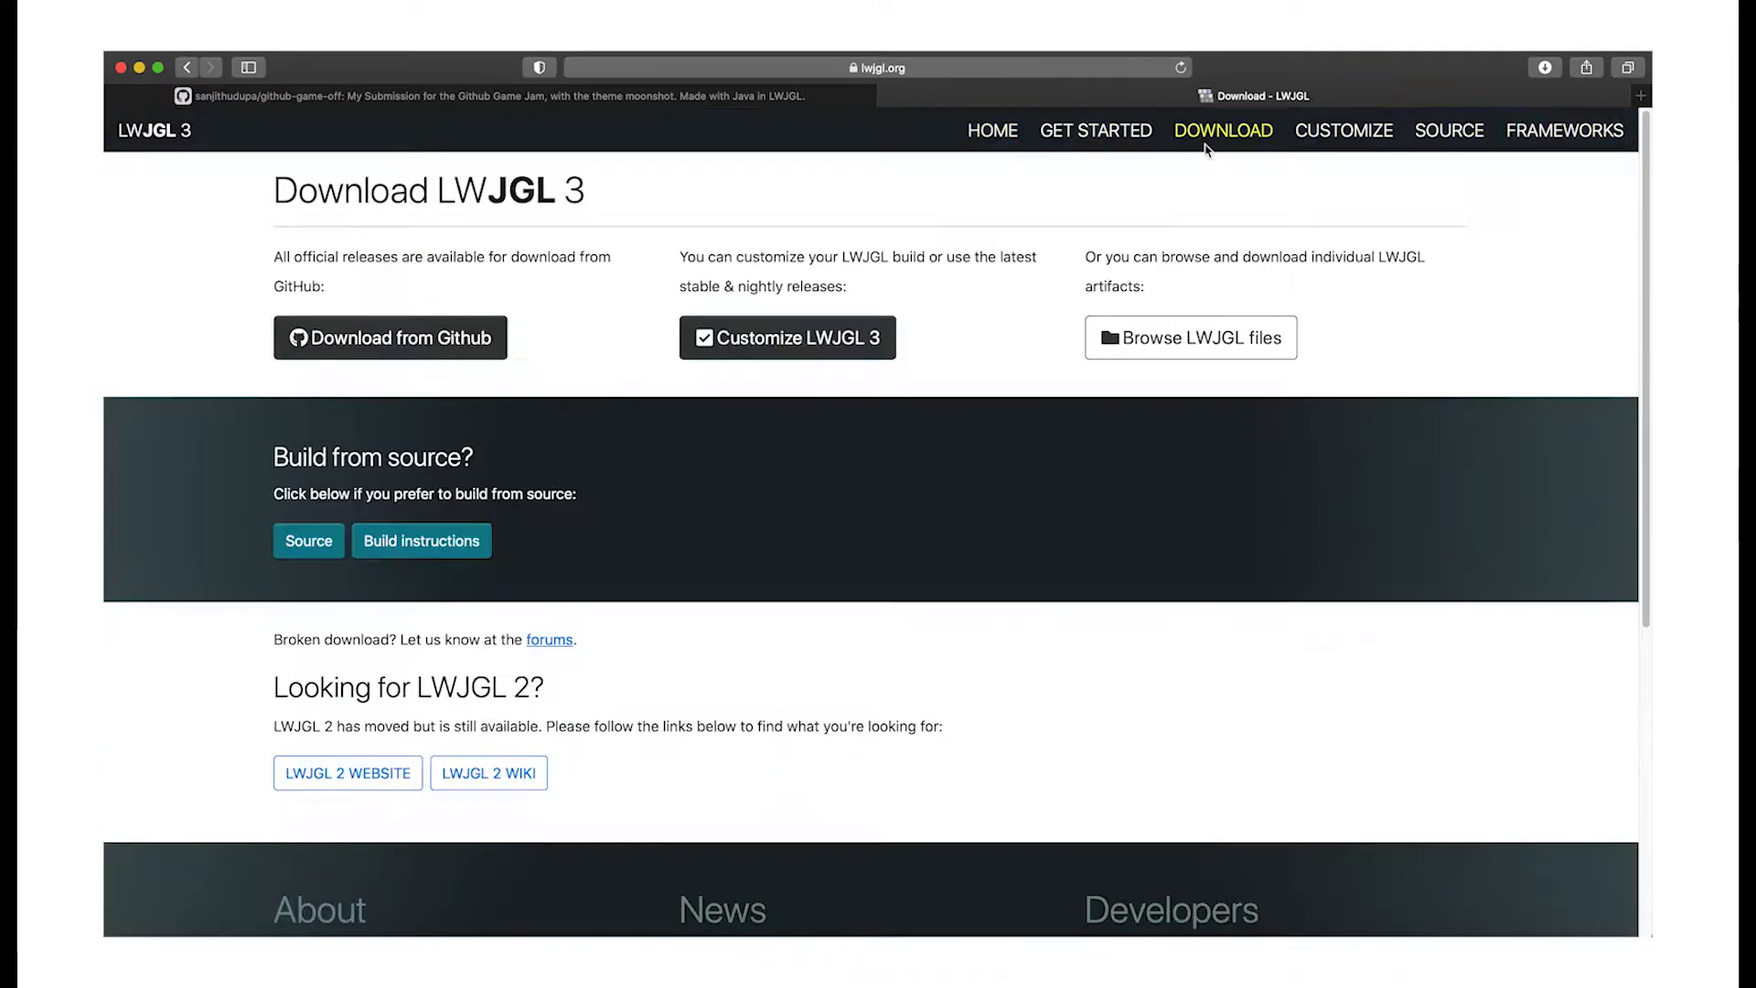
{"action": "left_click", "coordinate": [390, 336]}
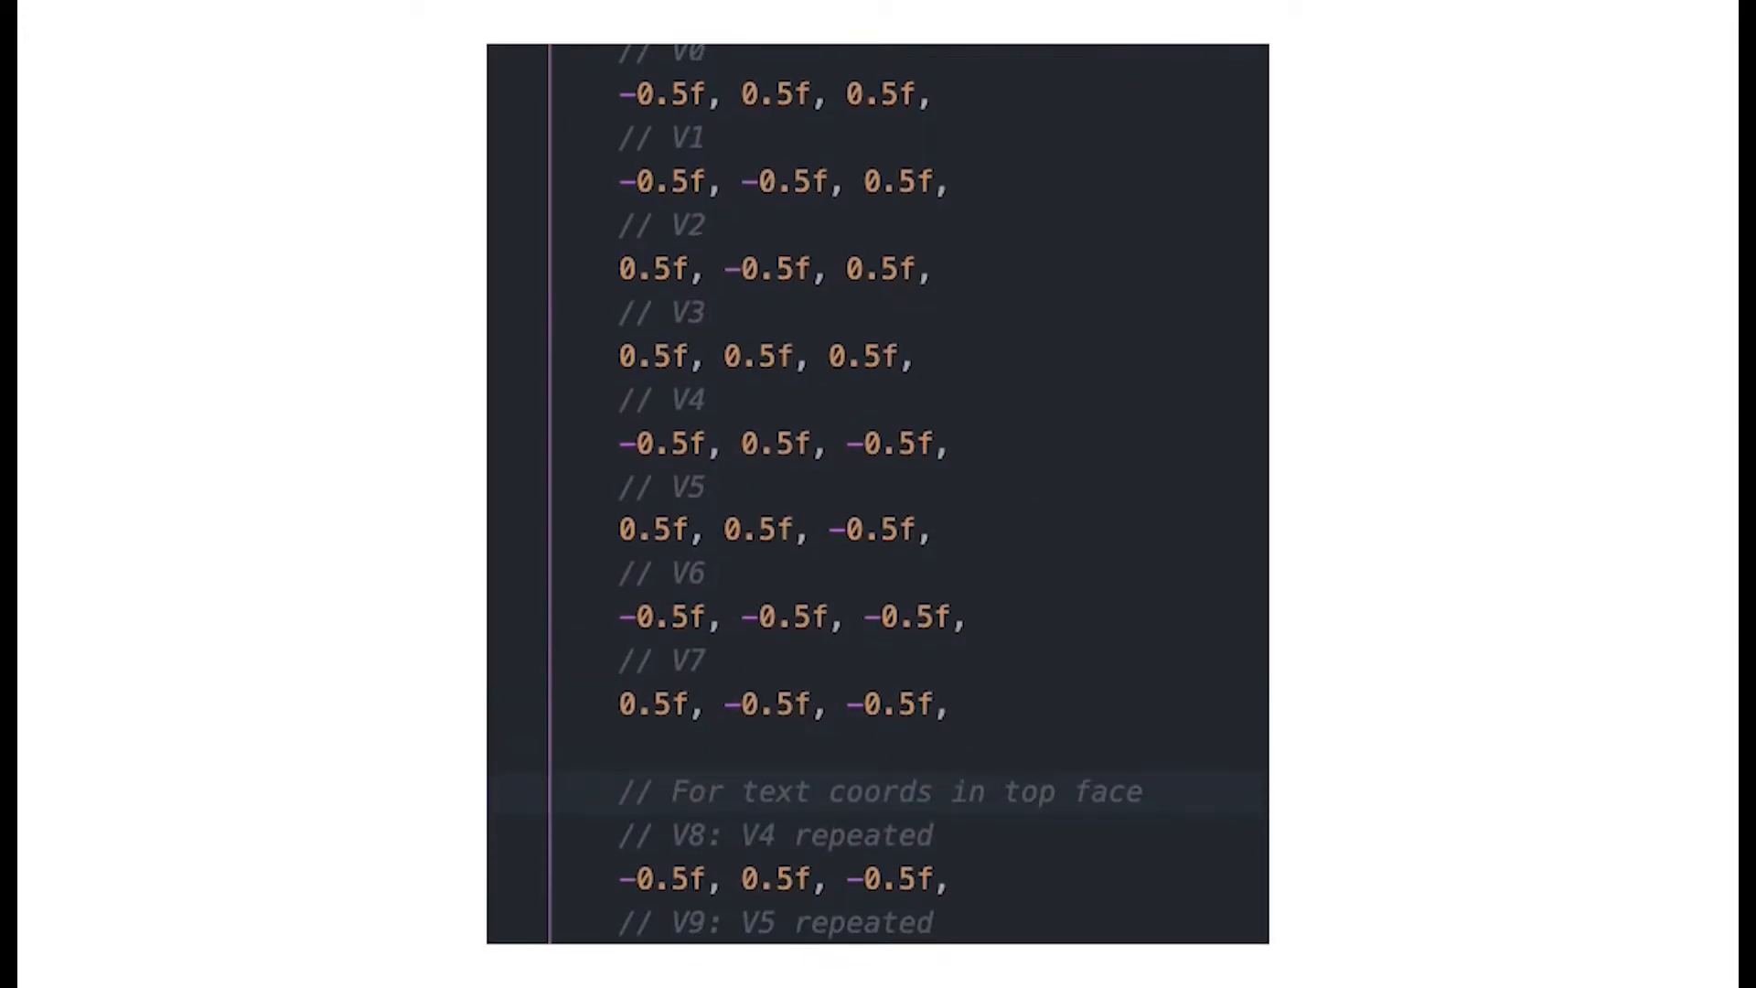
{"action": "scroll", "scroll_direction": "down", "scroll_amount": 3}
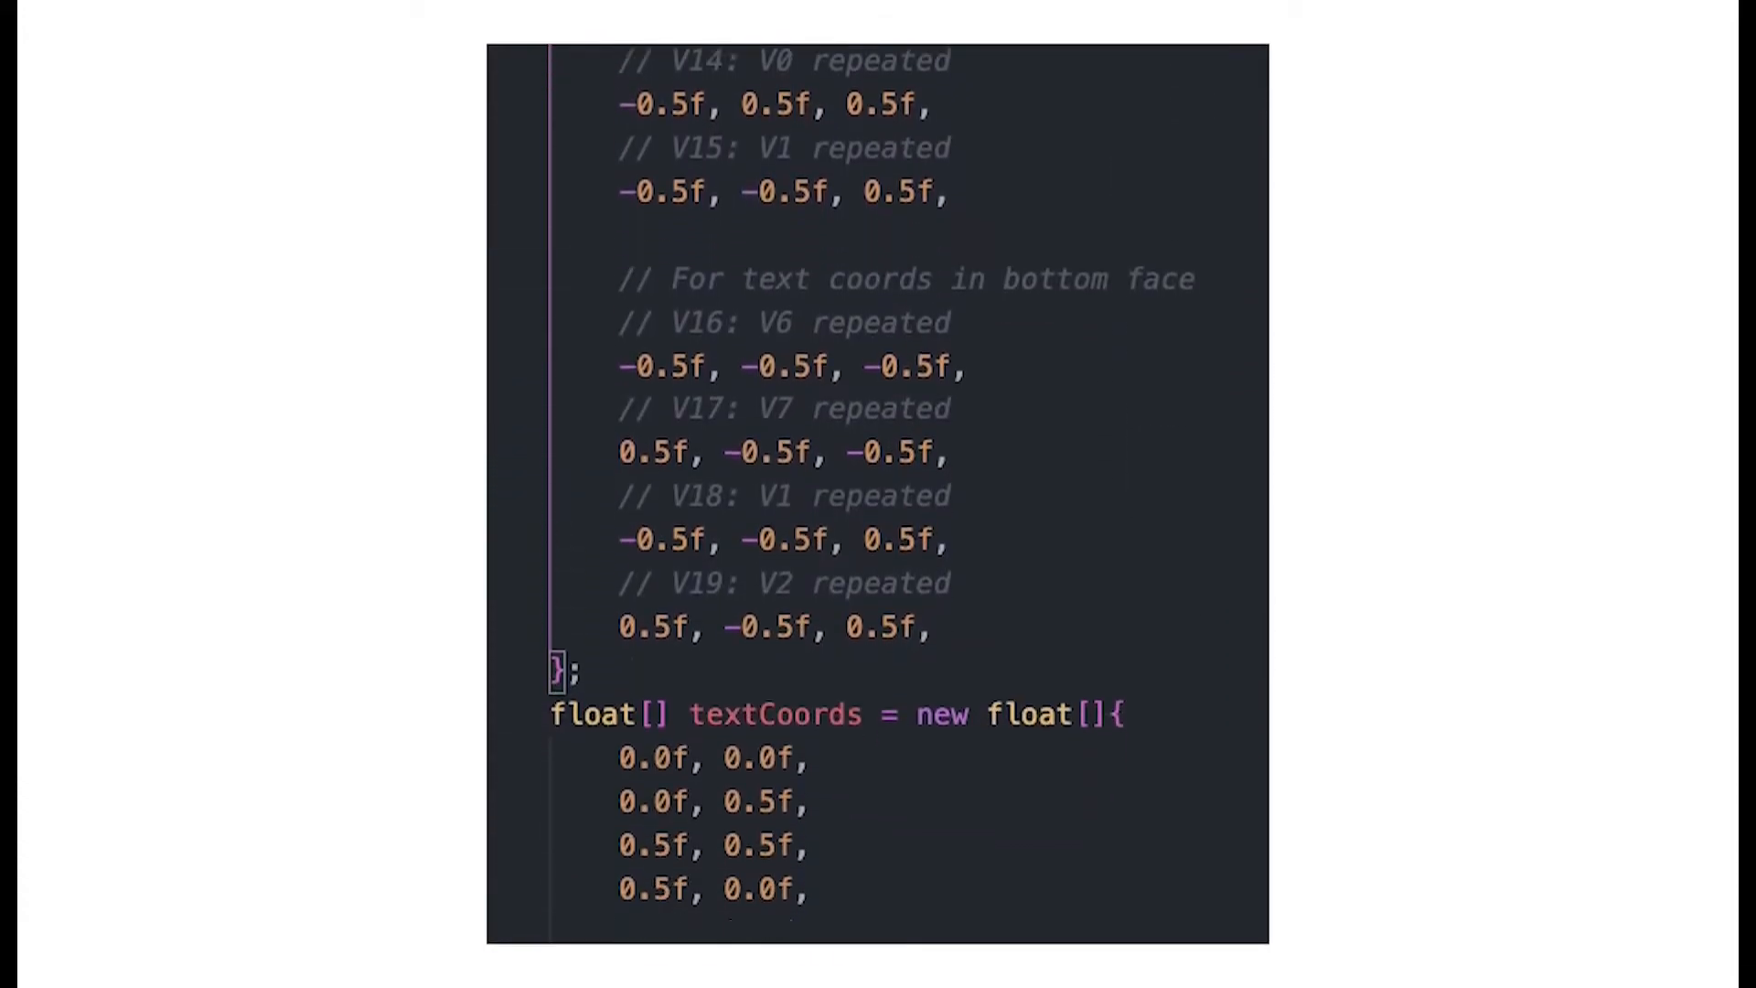
{"action": "scroll", "scroll_direction": "down", "scroll_amount": 3}
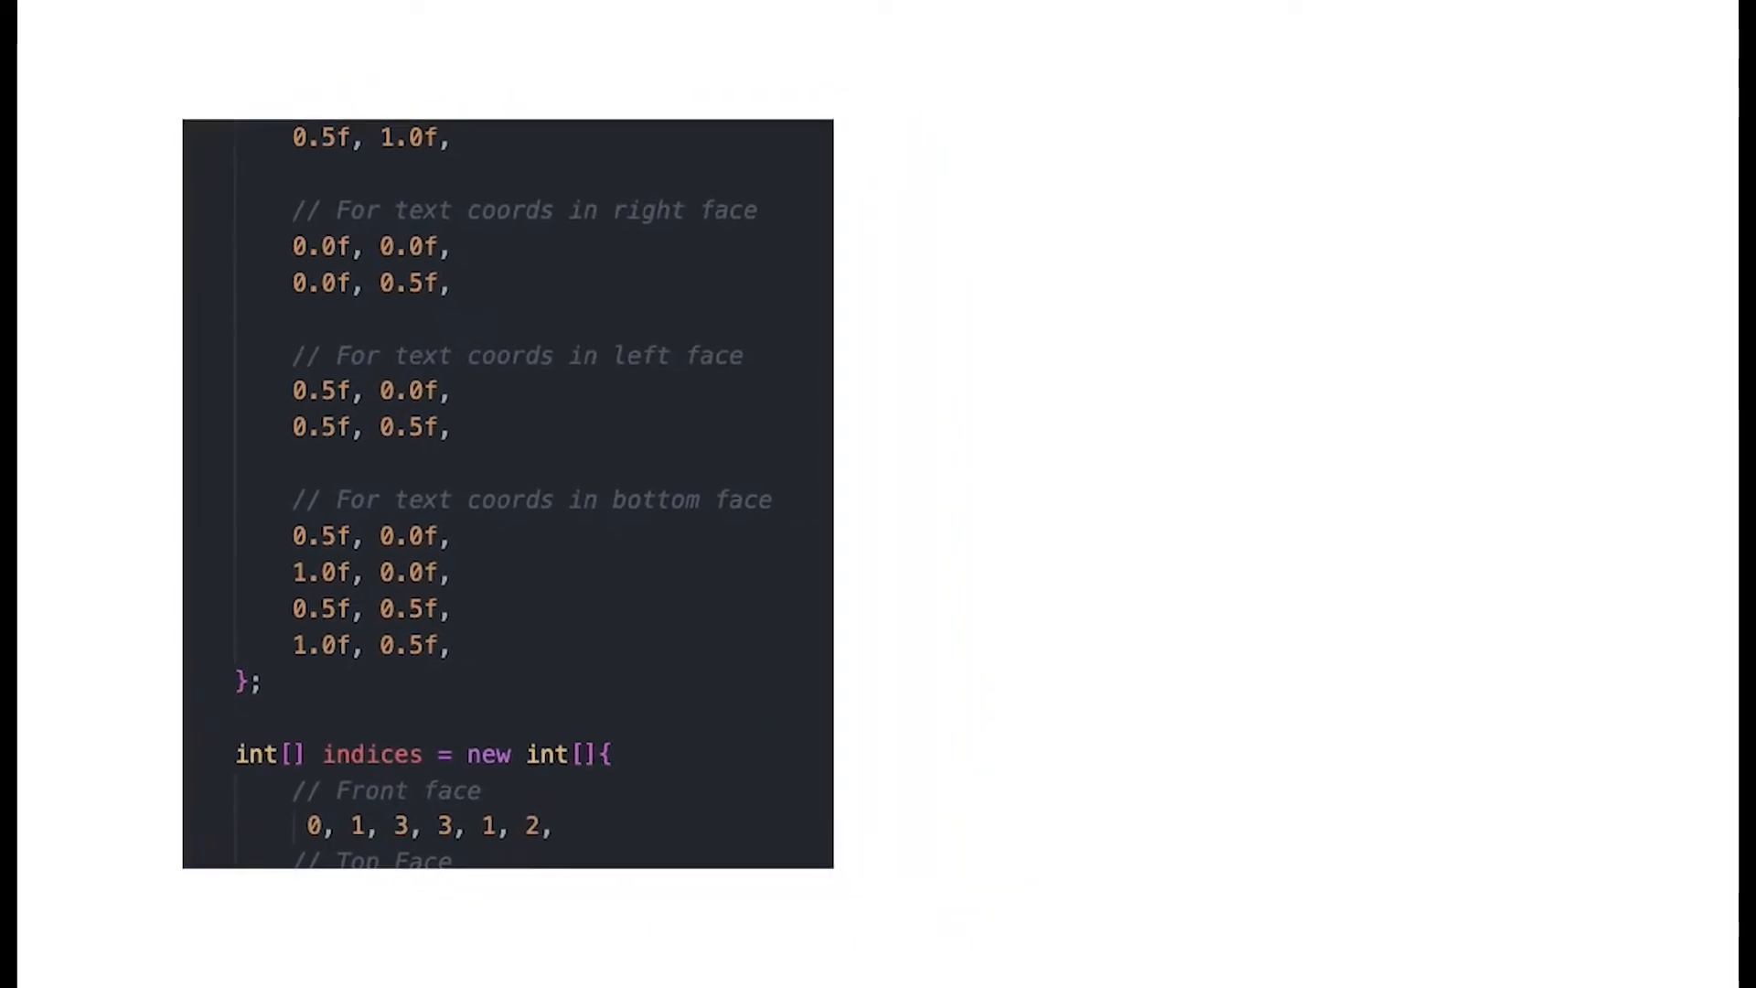